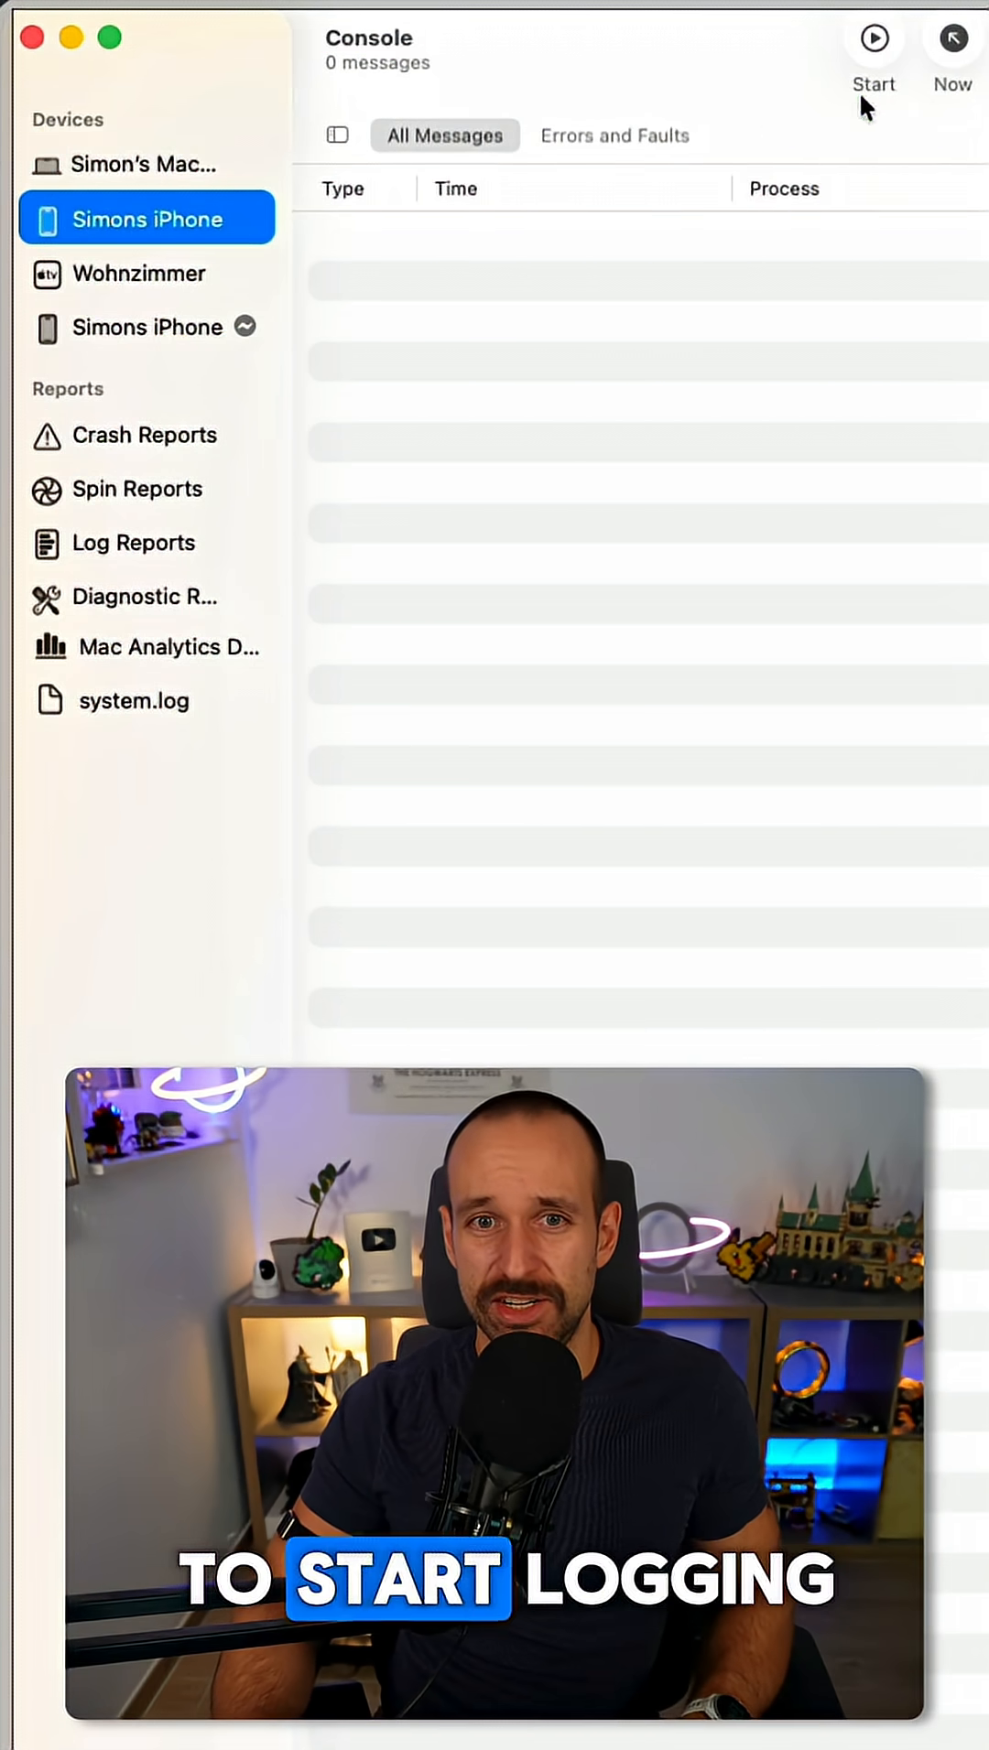
Start streaming the iPhone's log messages, then pause after about two thousand.
left_click(874, 39)
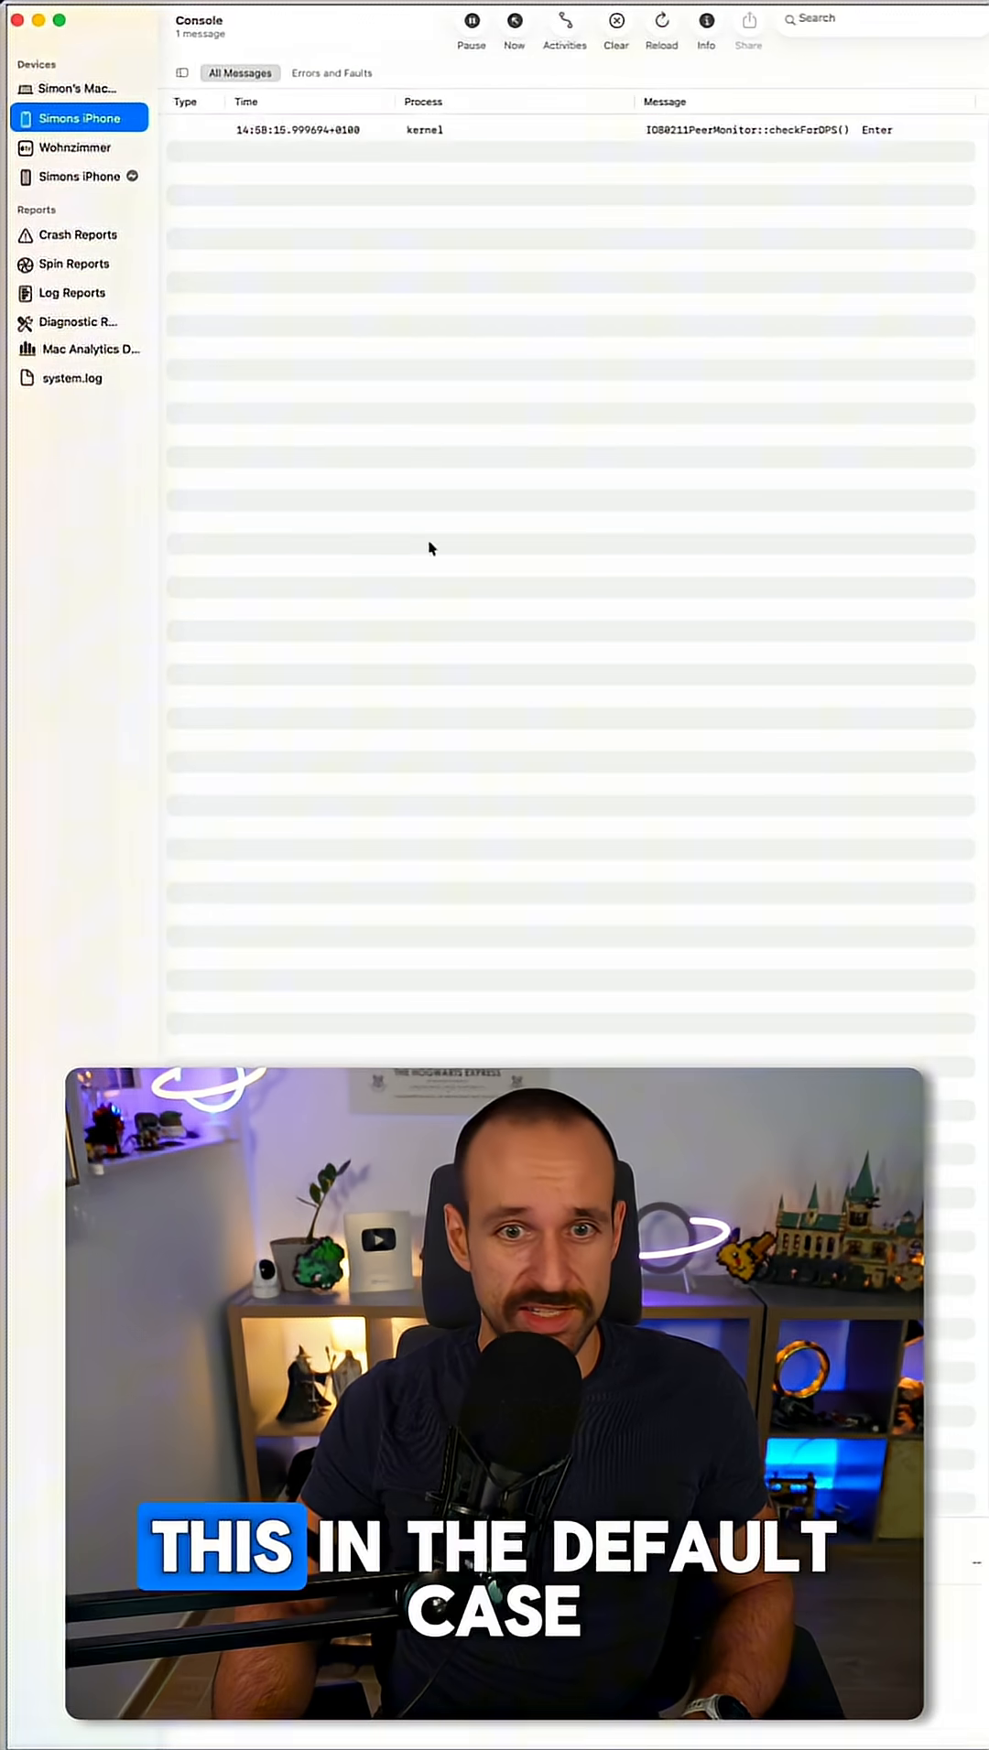
left_click(470, 20)
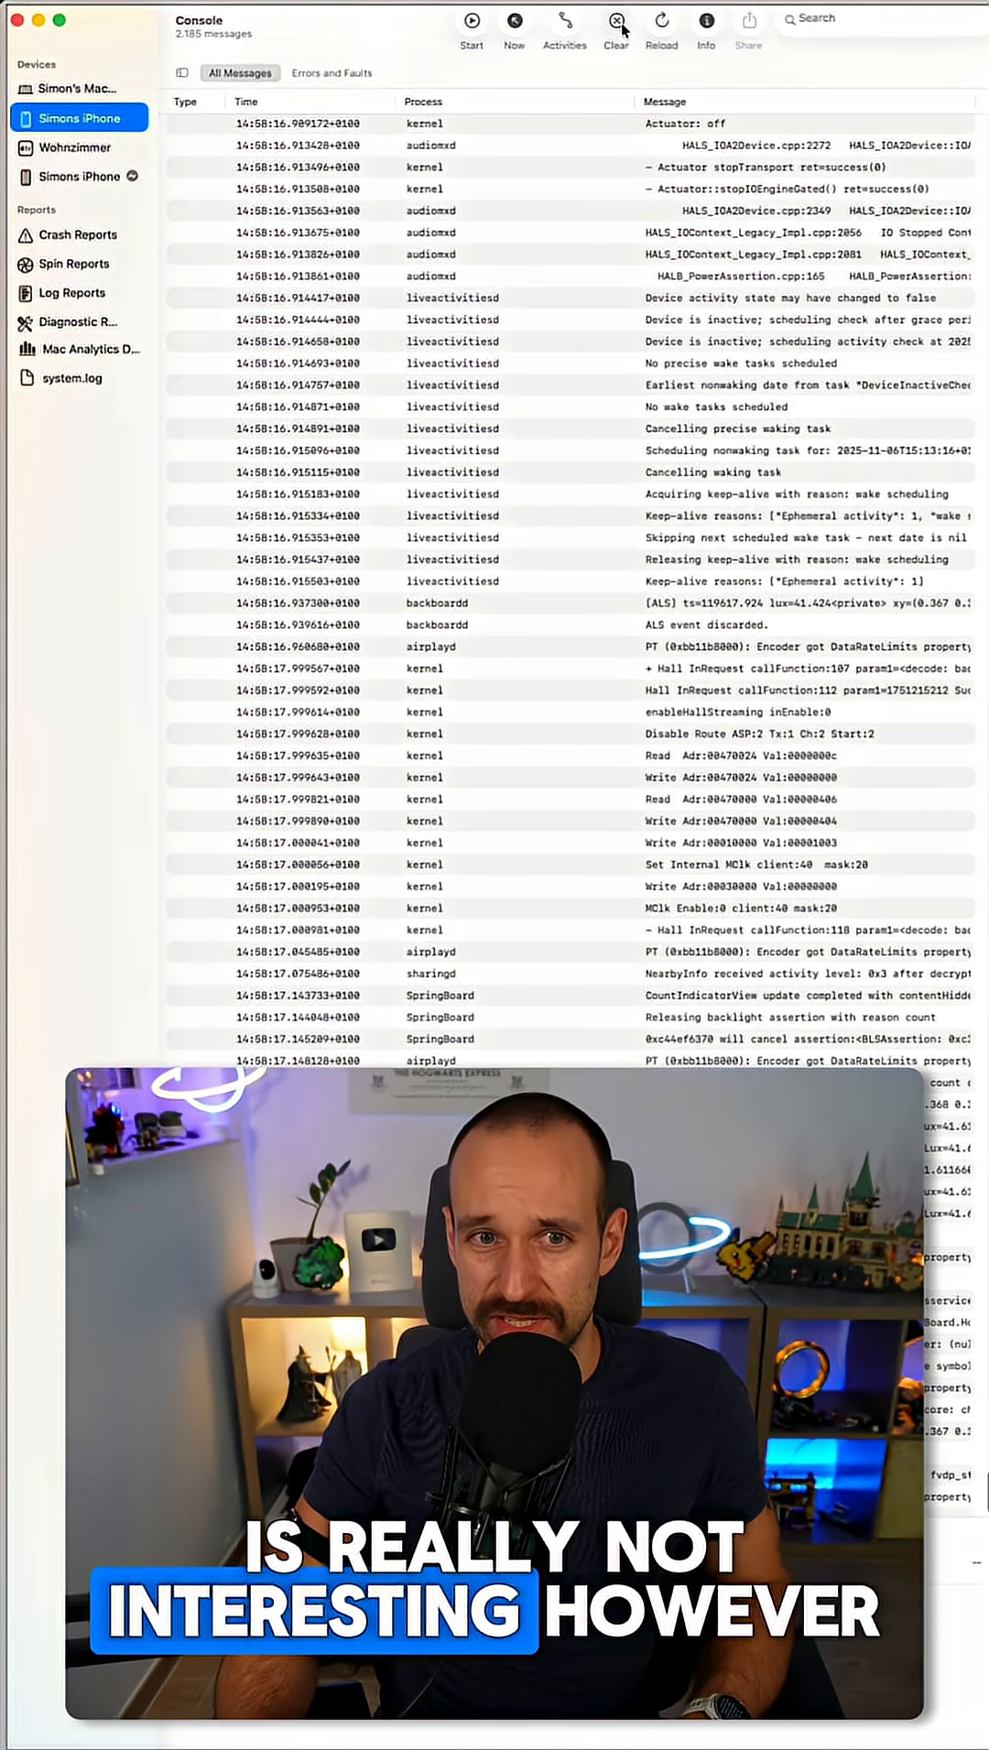
Clear the captured messages, restream iPhone logs, and pause at about 3,669 messages.
left_click(615, 24)
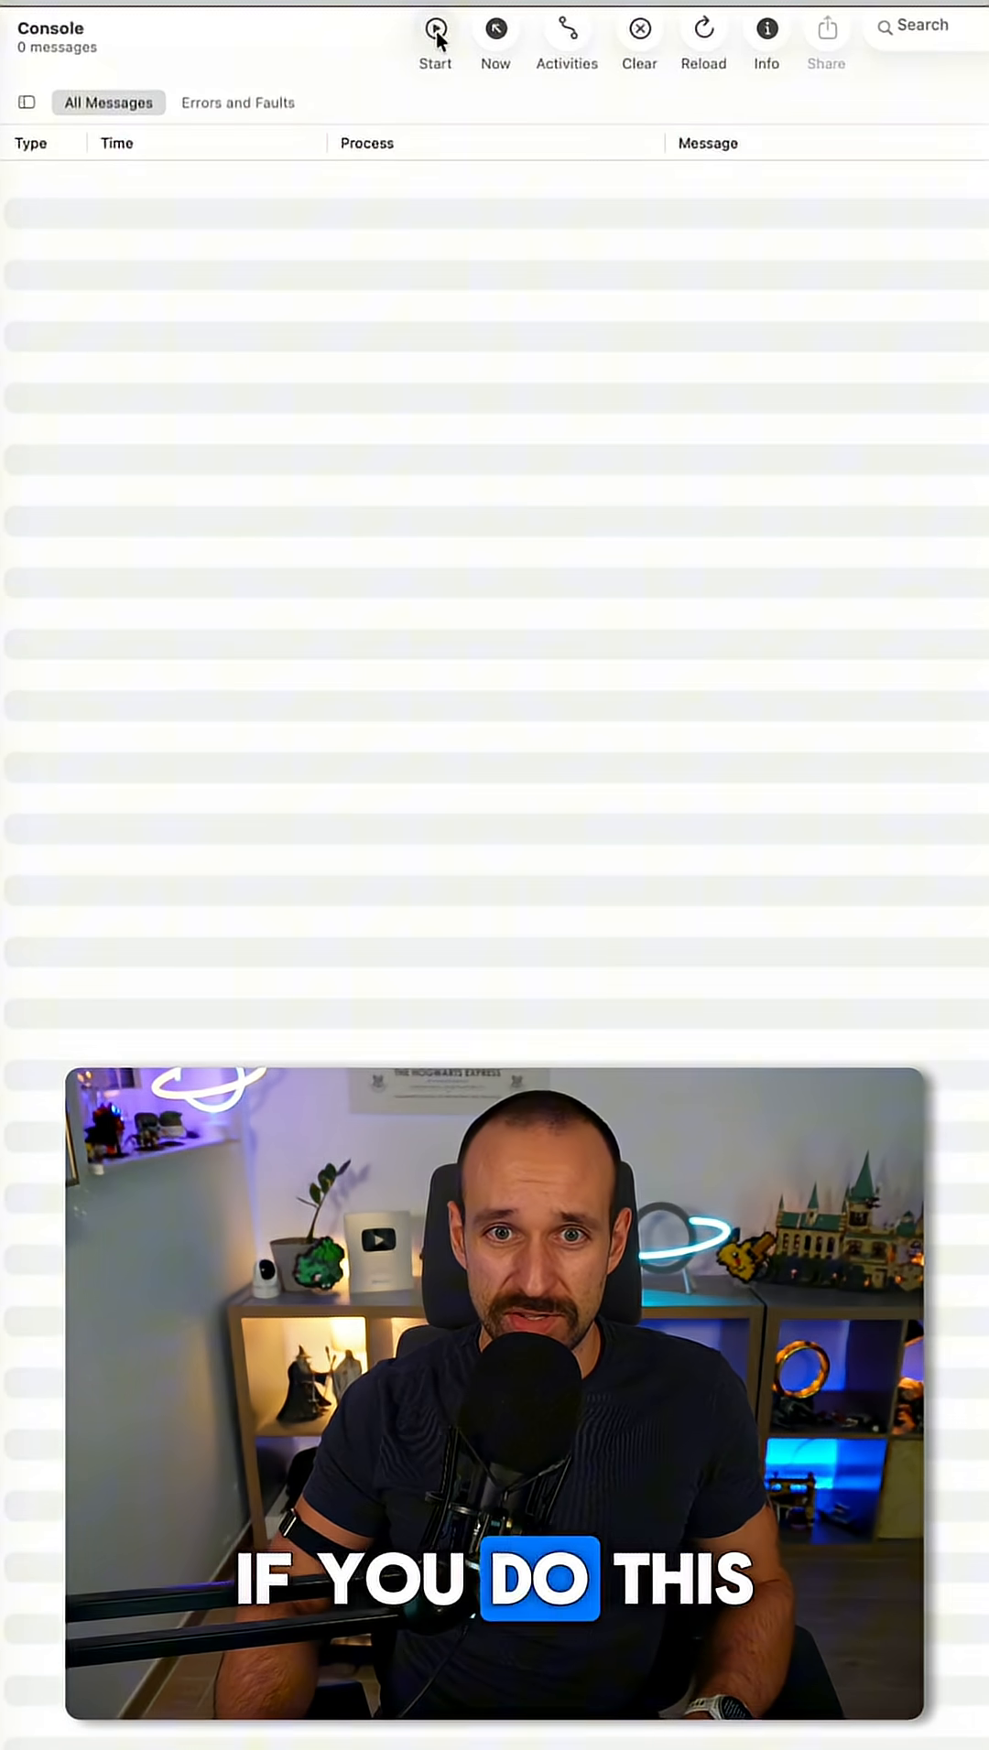
left_click(434, 34)
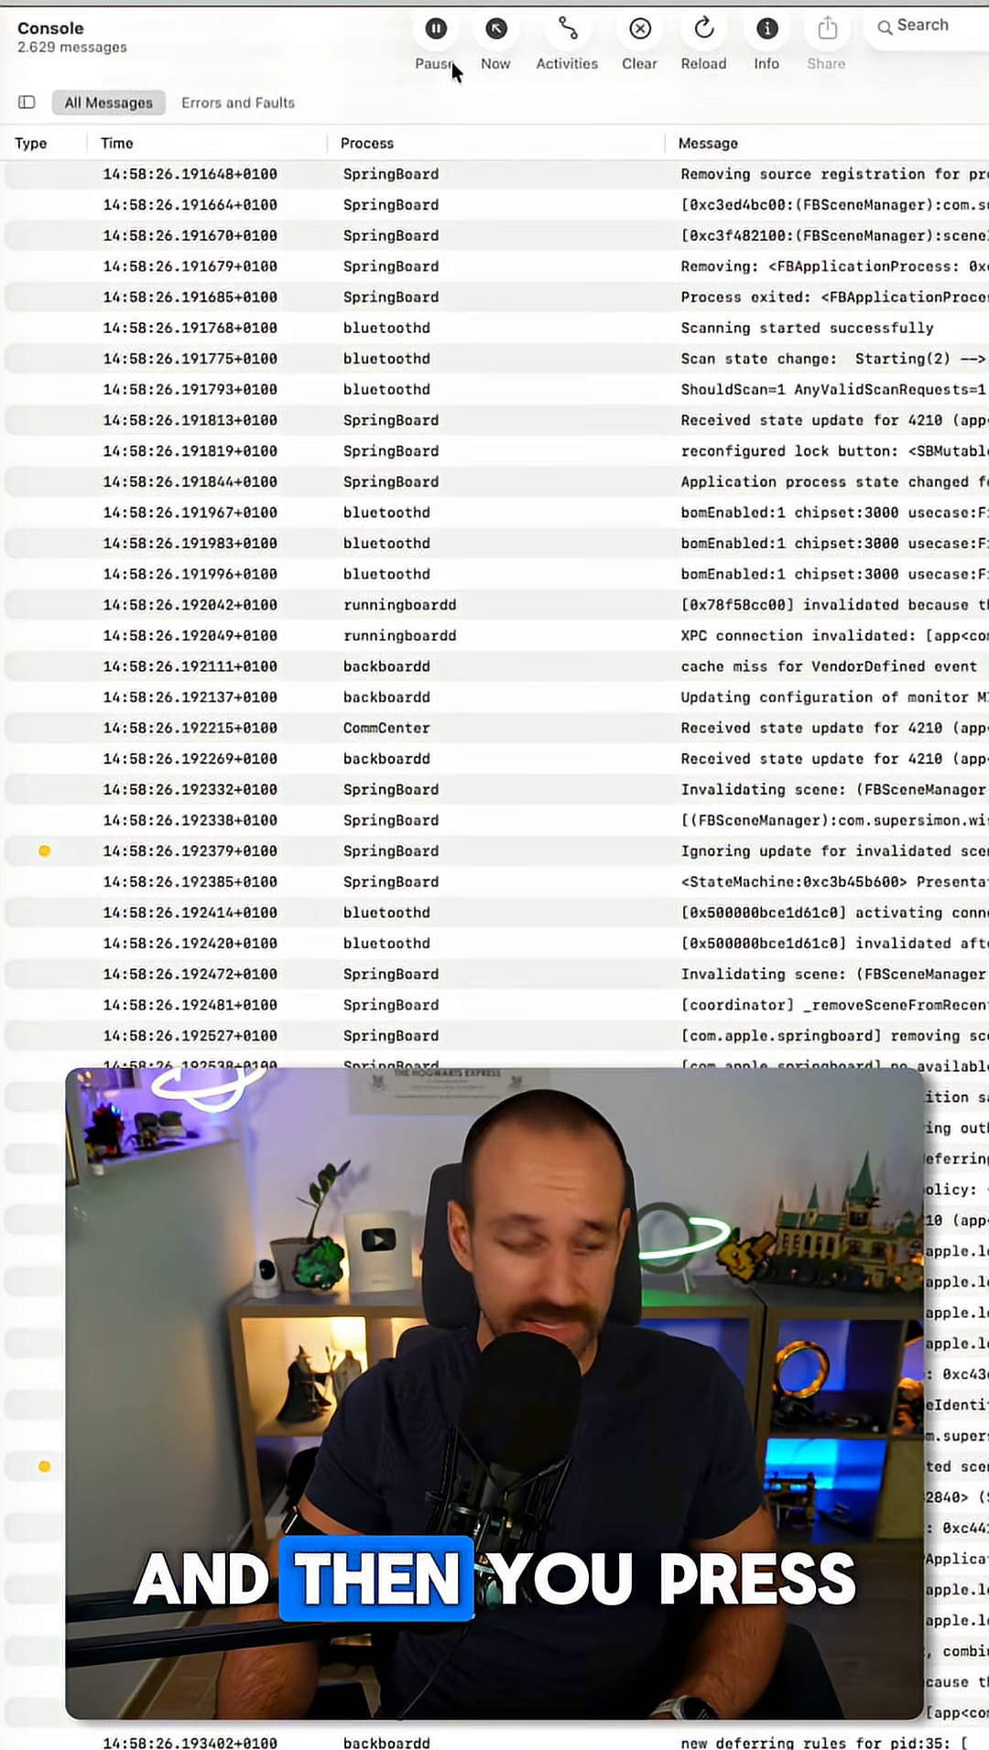
left_click(435, 27)
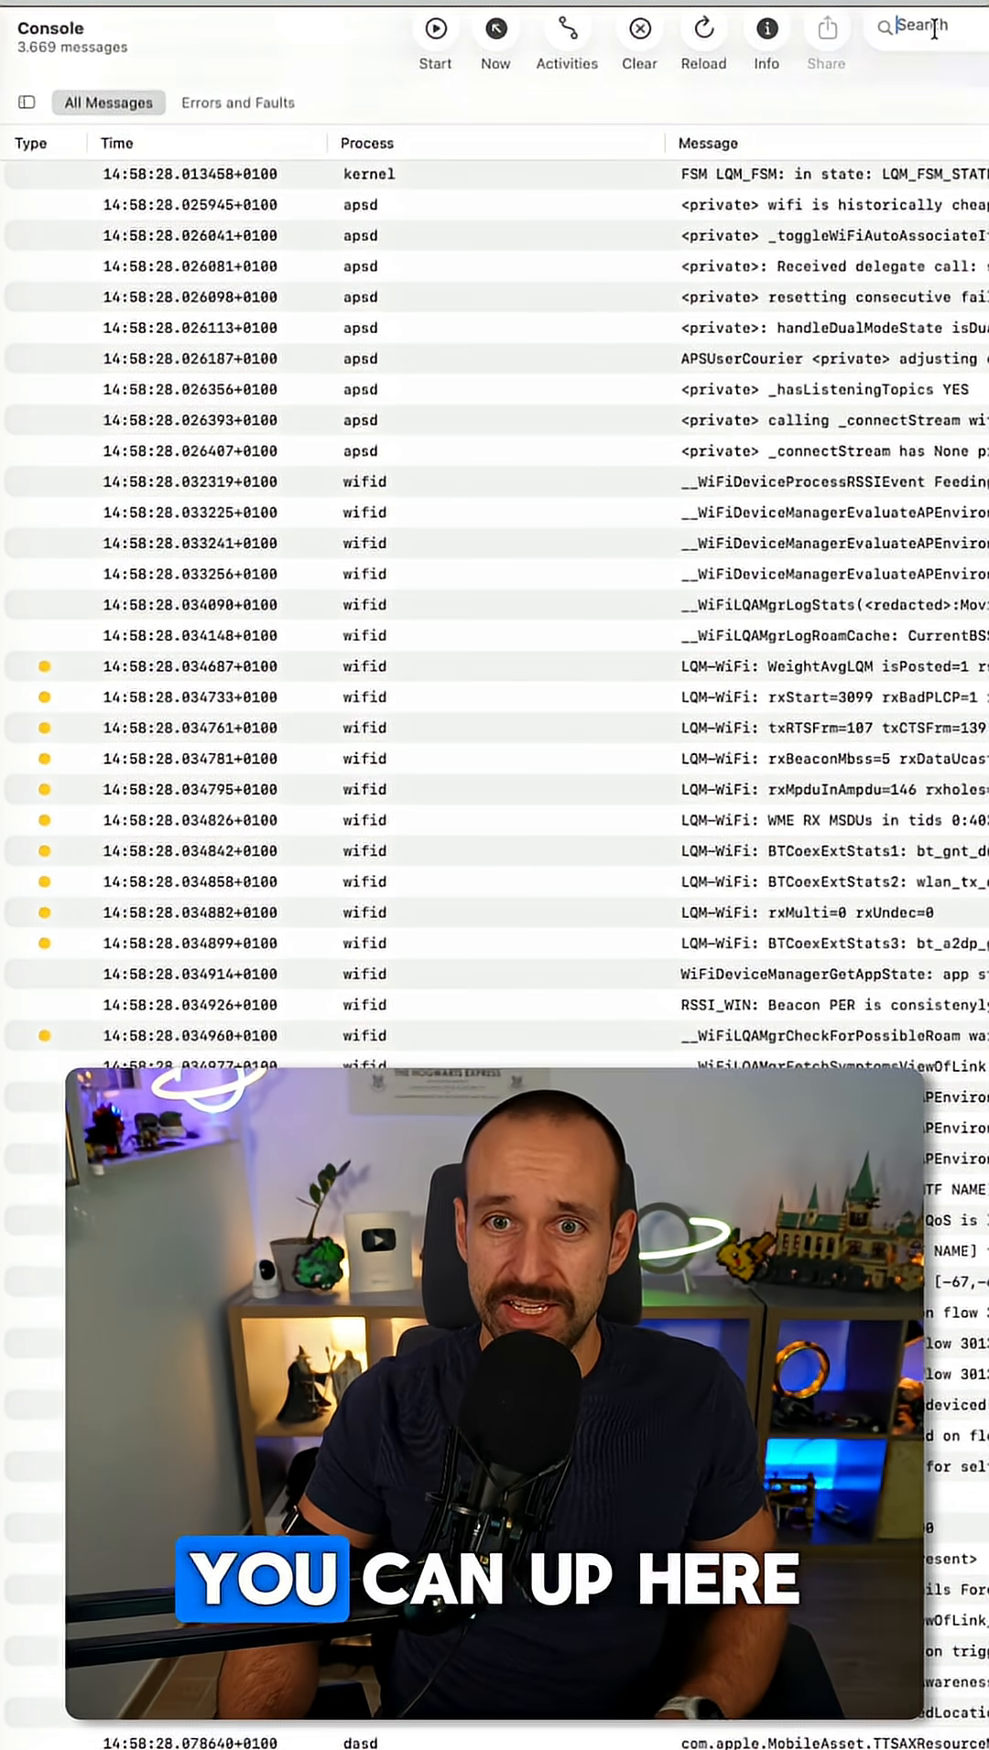
Search the log for 'wishlist', narrowing it to about 1,261 messages.
left_click(919, 27)
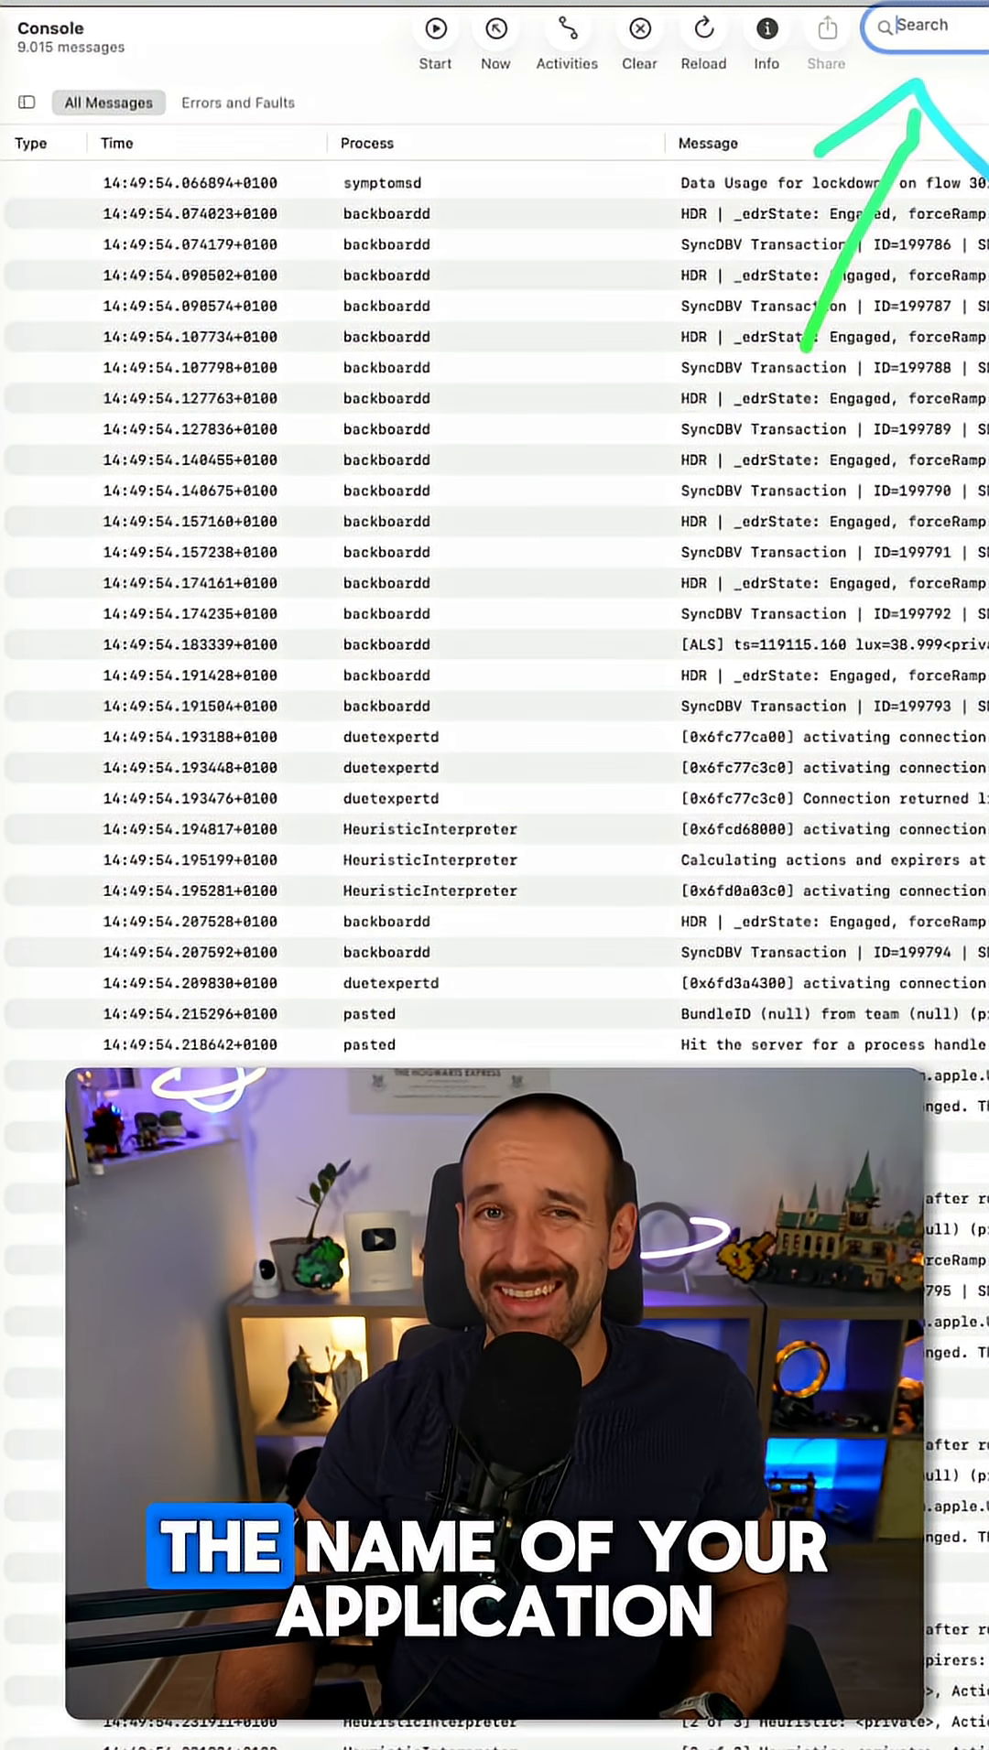
left_click(915, 25)
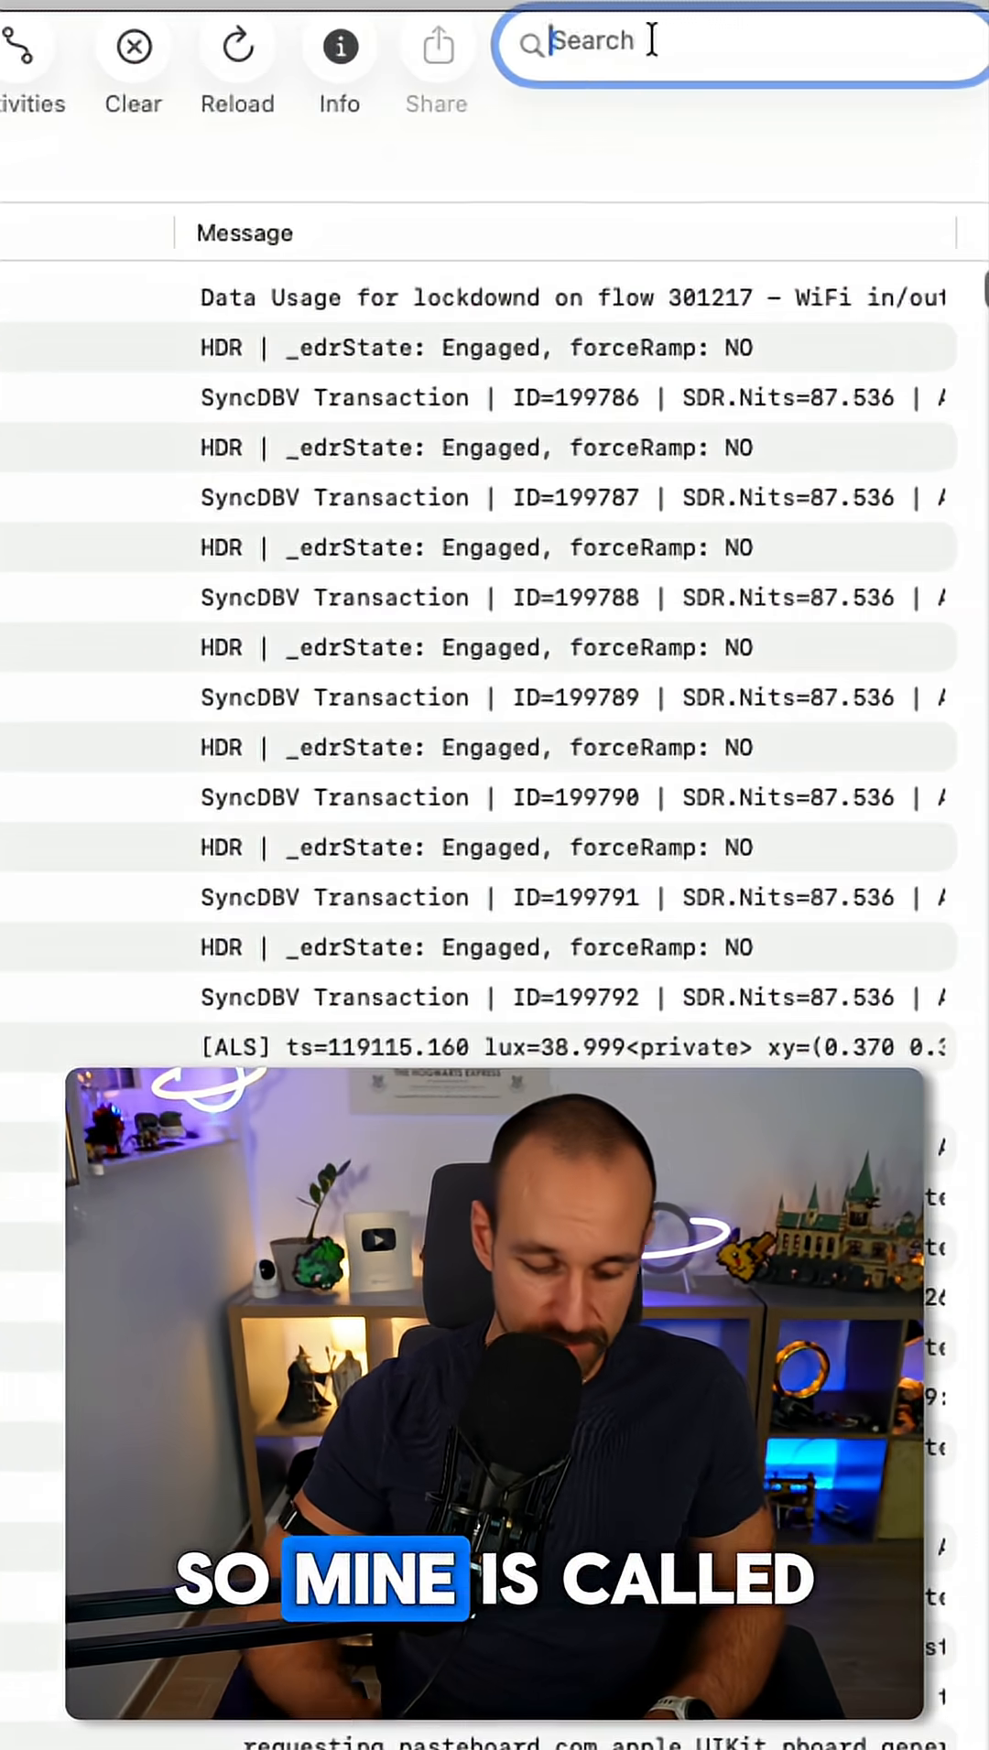
type("wishlist")
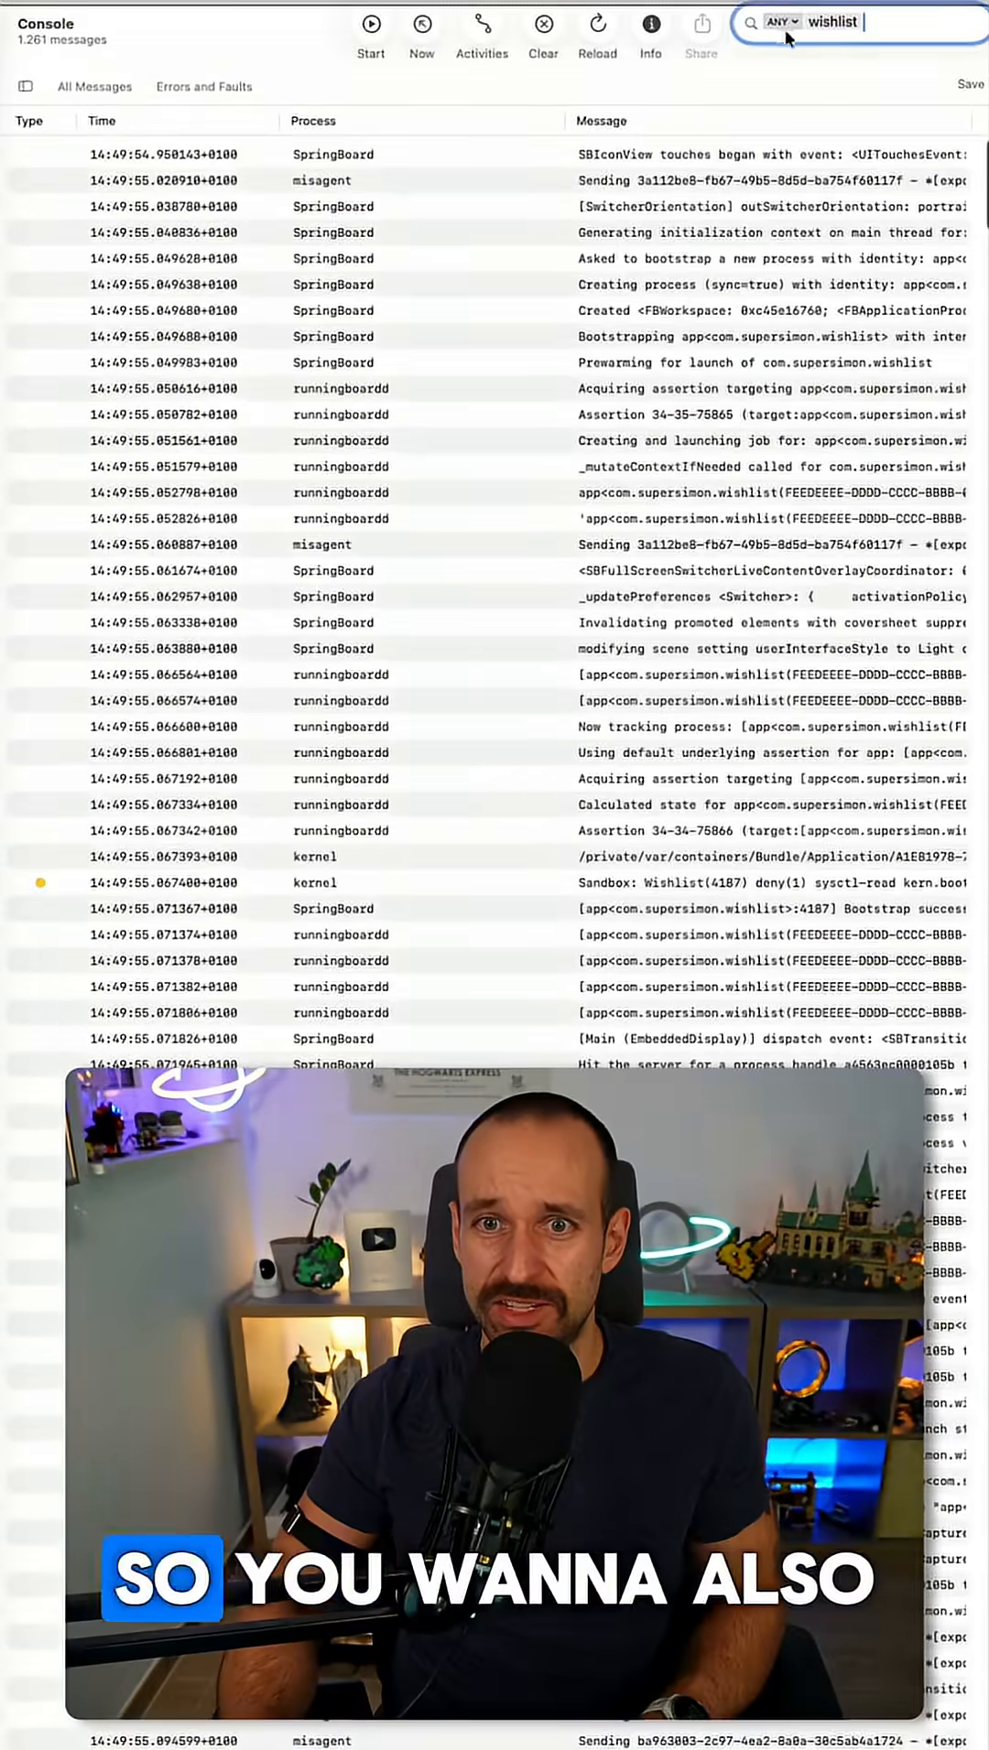
Match 'wishlist' against Process instead of Any, leaving about 589 messages, and scroll down.
left_click(781, 21)
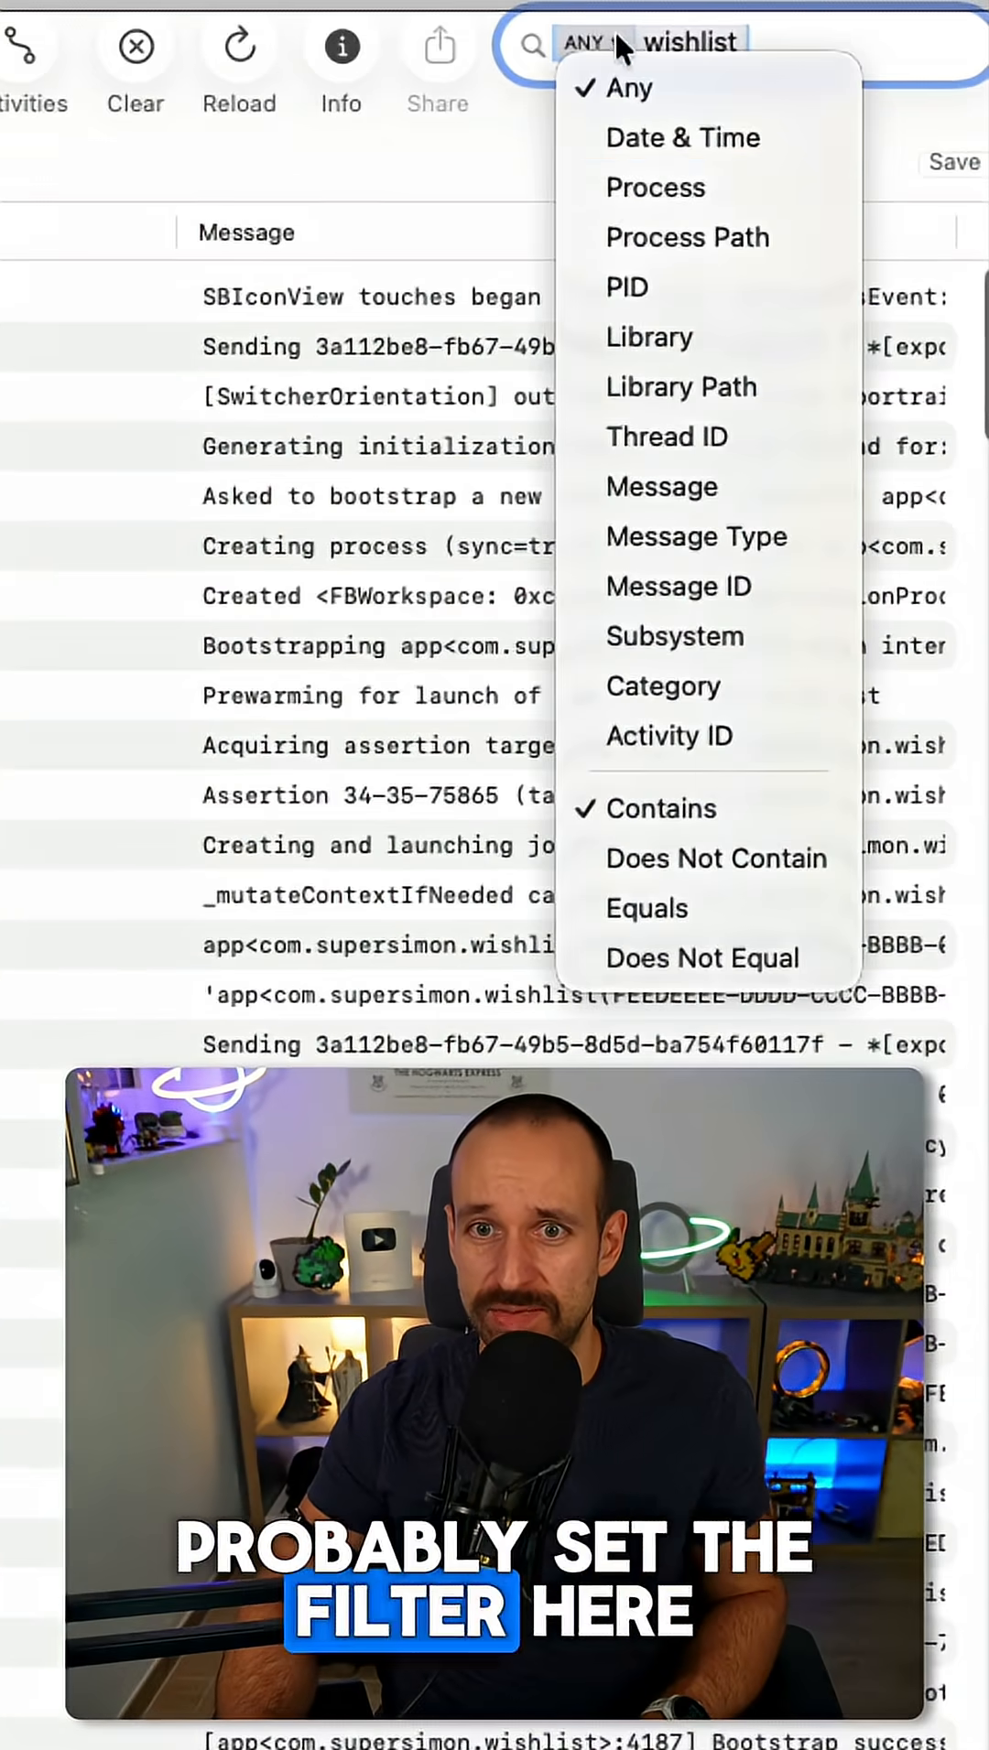
left_click(657, 188)
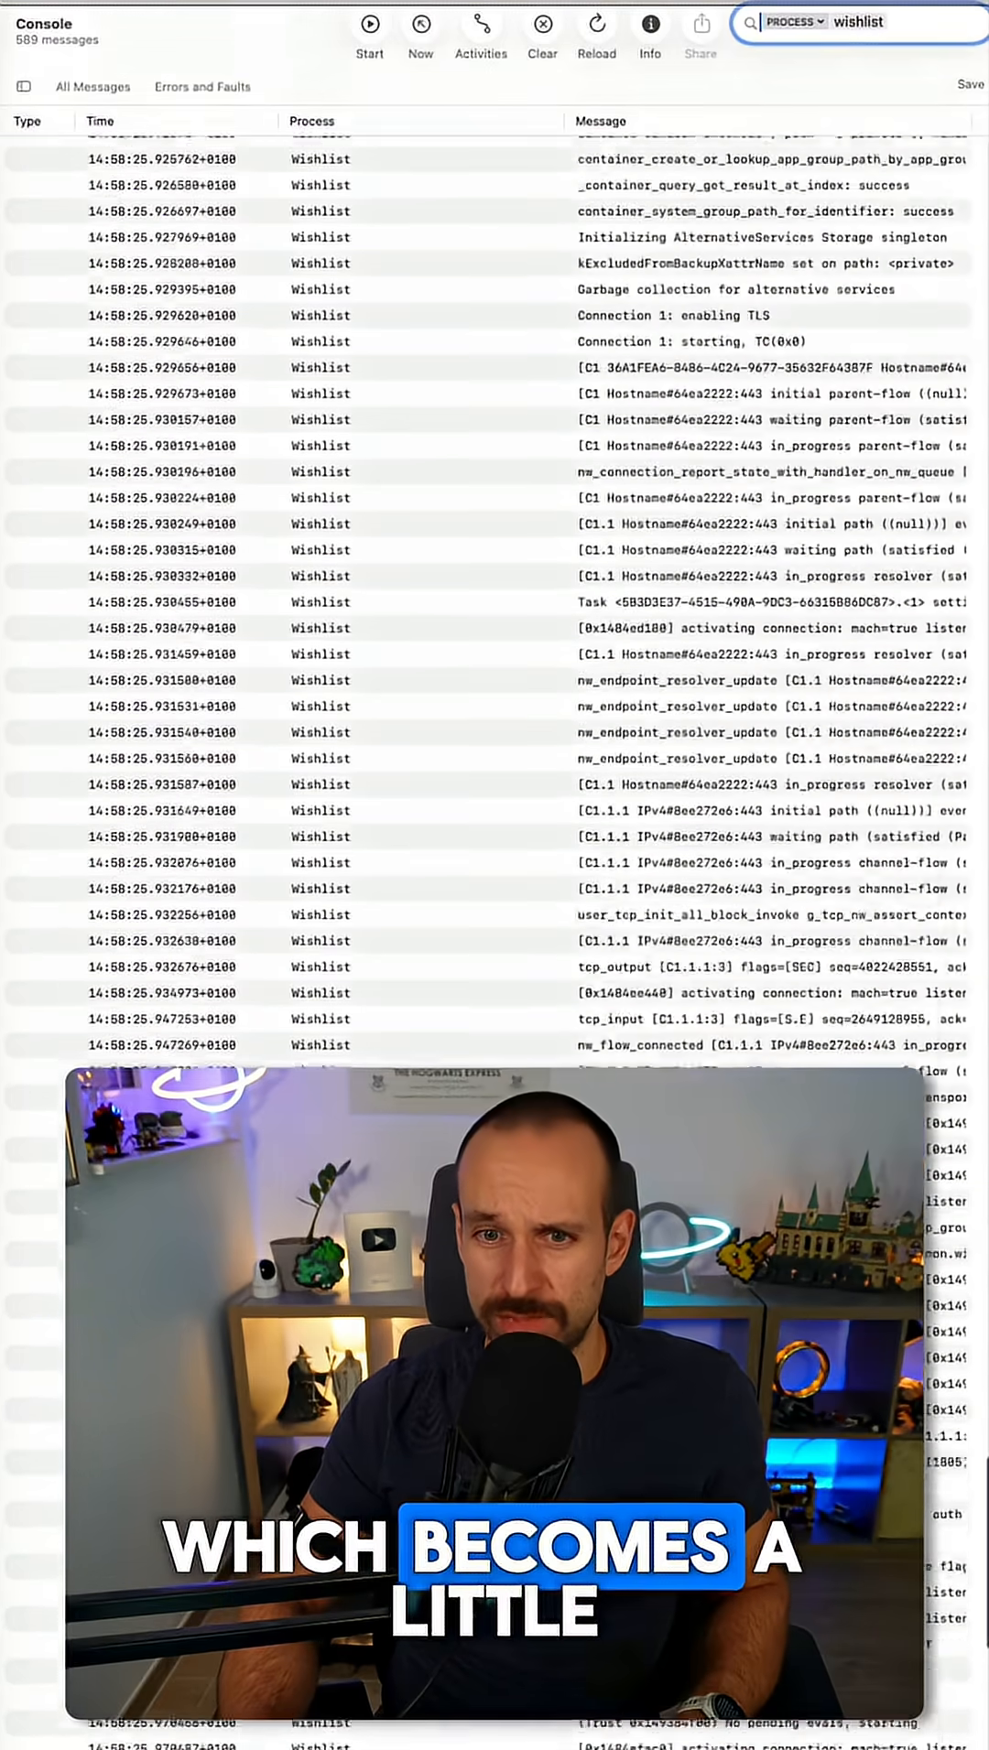
scroll("down", 3)
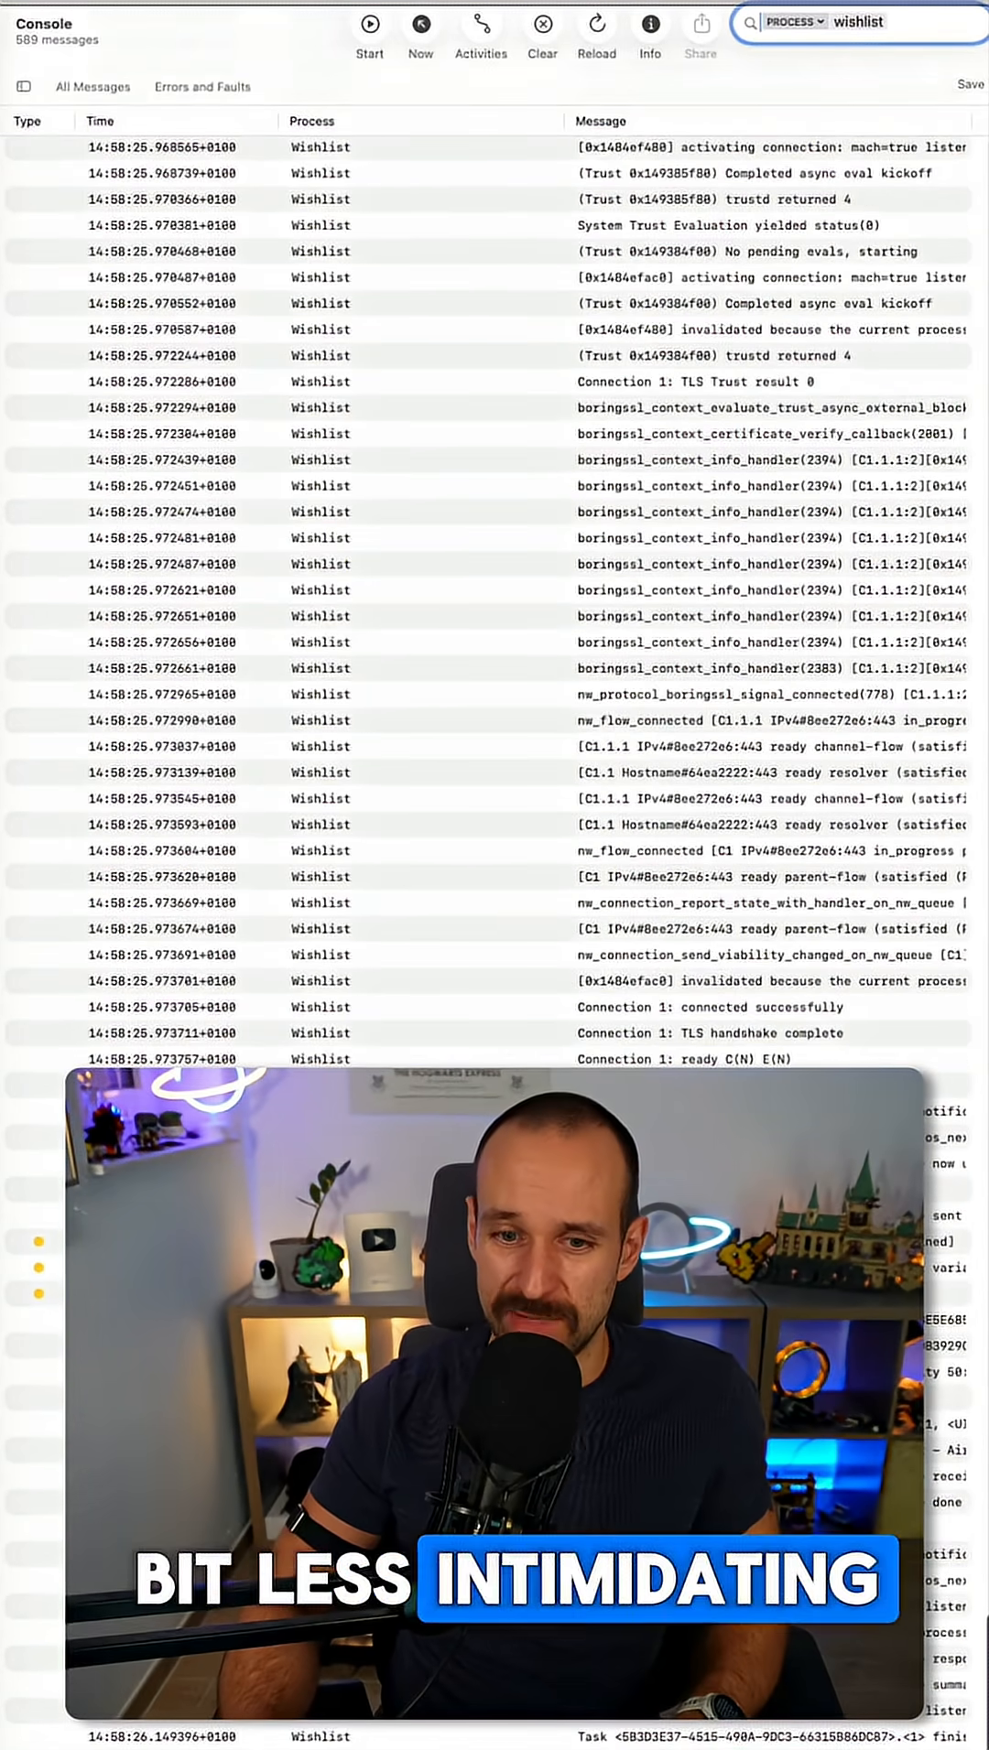